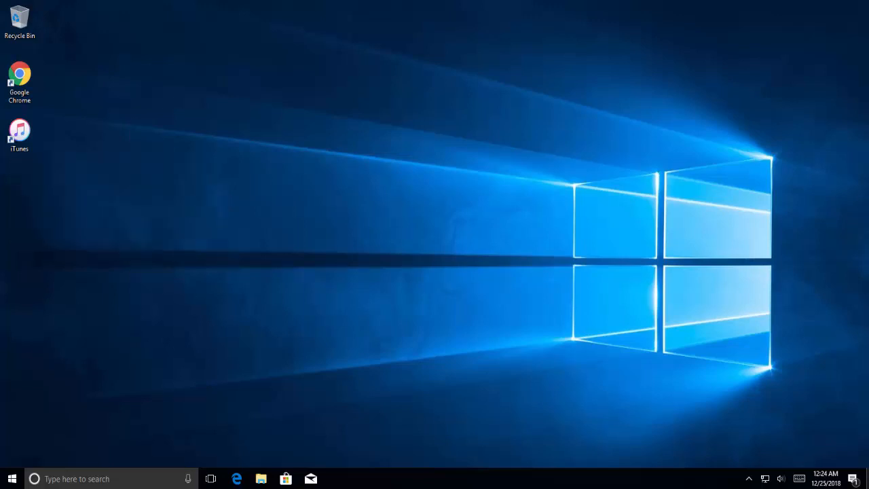
Launch Google Chrome from the desktop shortcut to show the ReimageRepair.exe download
left_click(21, 75)
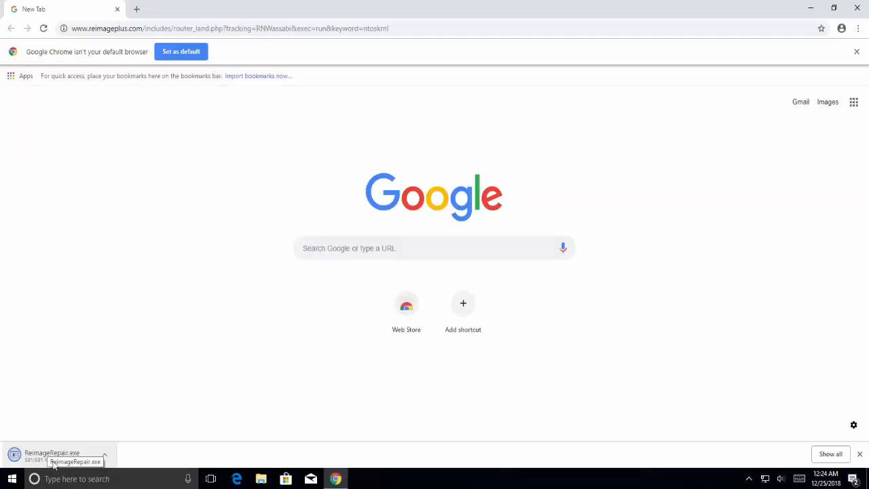
Run ReimageRepair.exe from the download bar, then close its setup wizard
left_click(53, 456)
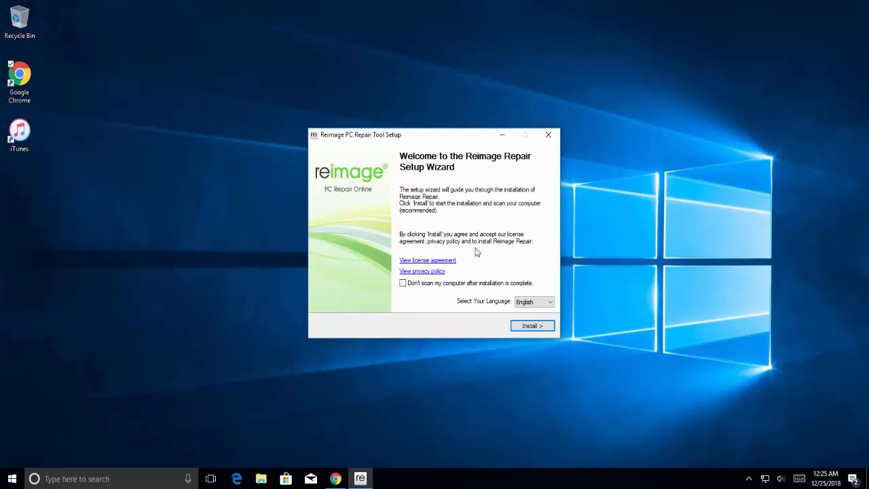
mouse_move(472, 259)
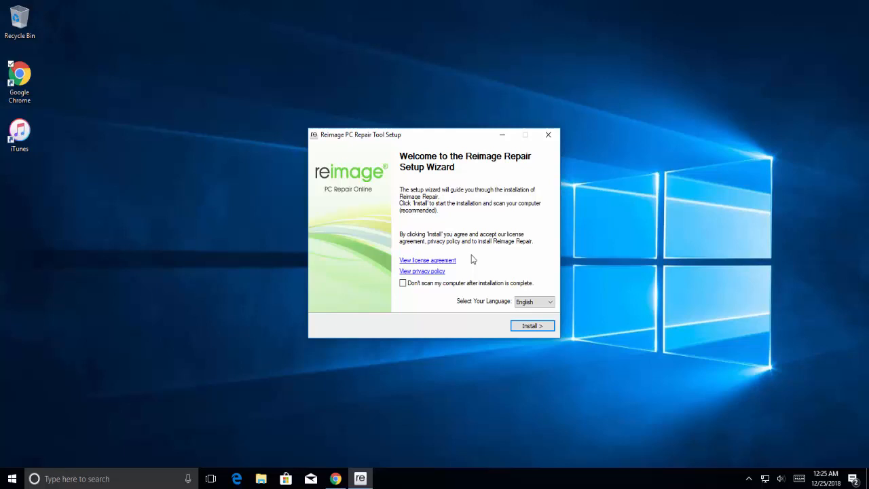
mouse_move(471, 259)
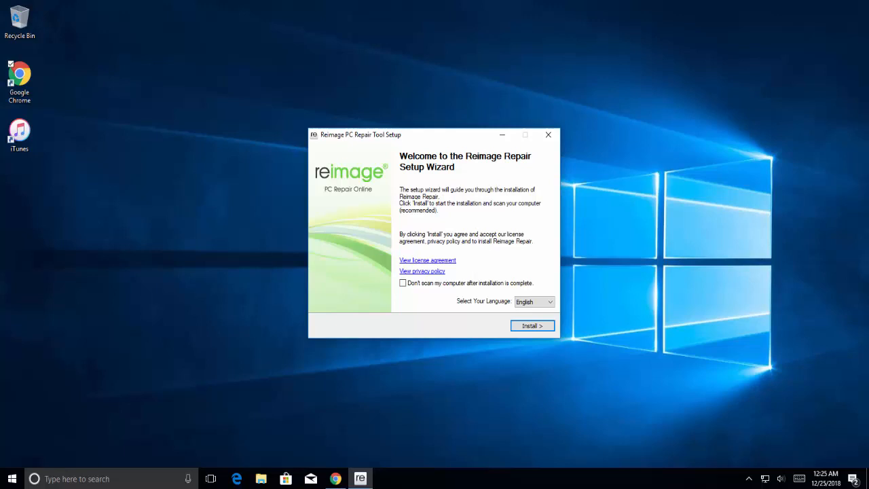
left_click(548, 134)
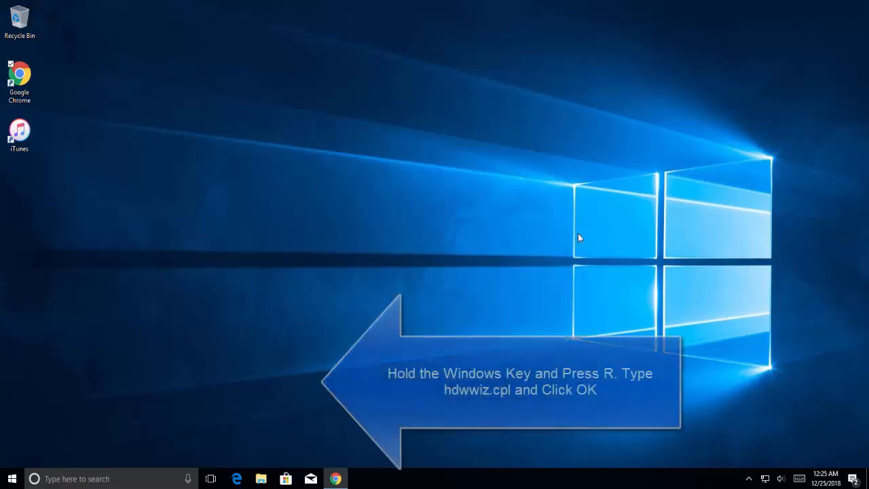
Run hdwwiz.cpl from the Win+R Run box to start Device Manager
key("Win+r")
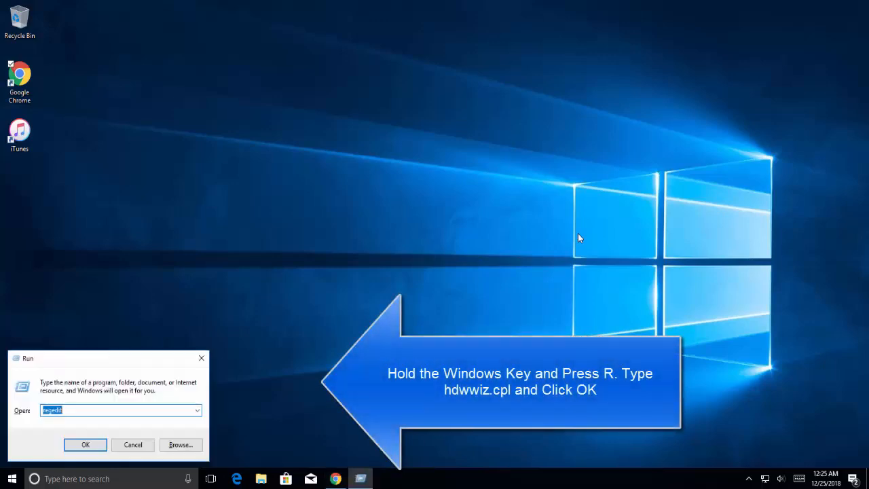
type("h")
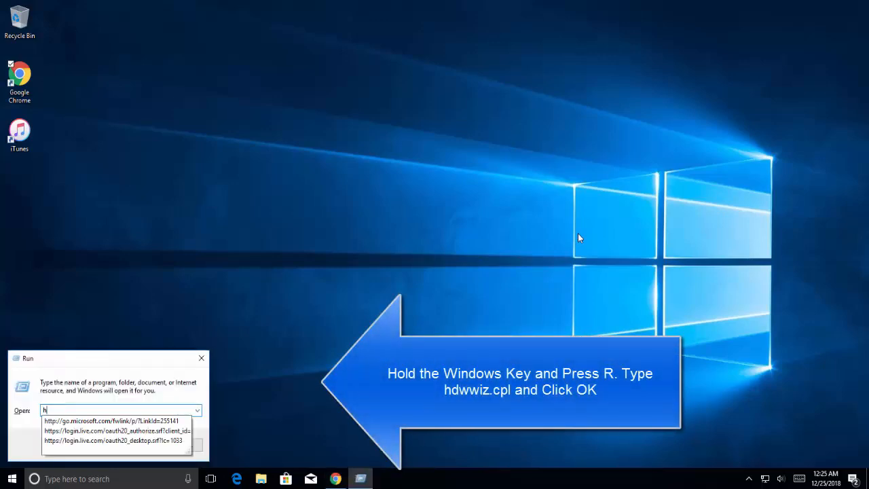
type("dwwiz")
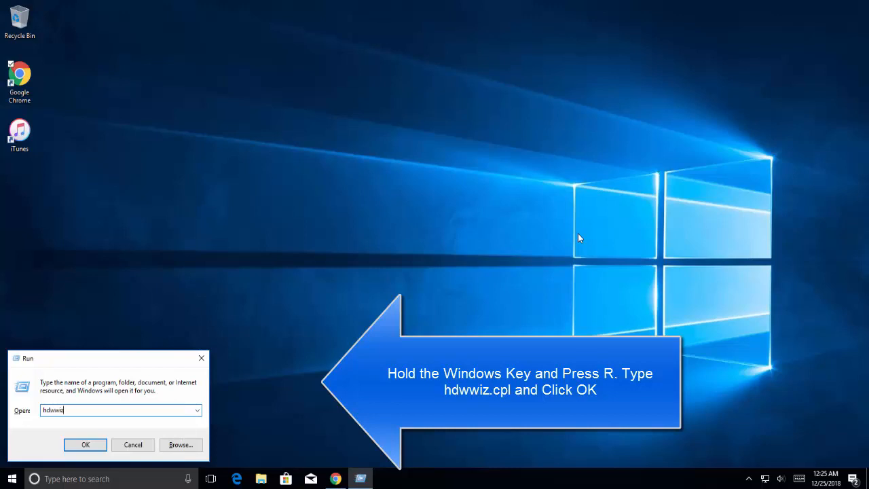
left_click(84, 445)
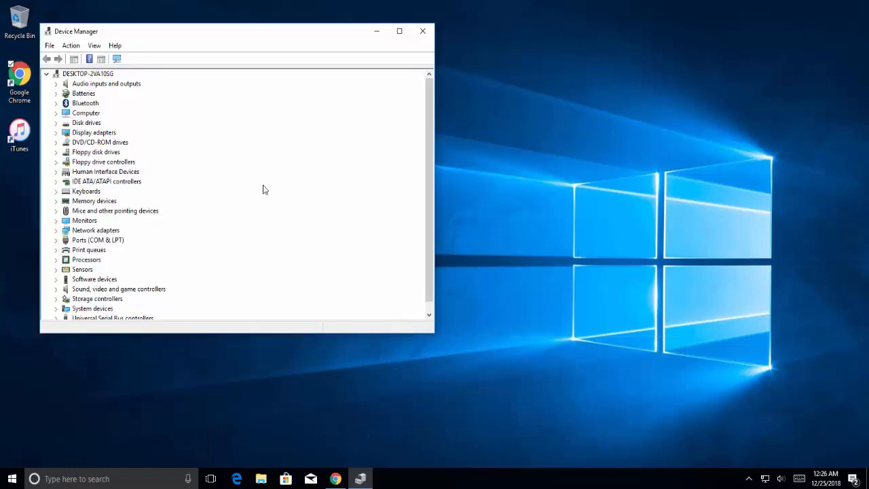
mouse_move(260, 195)
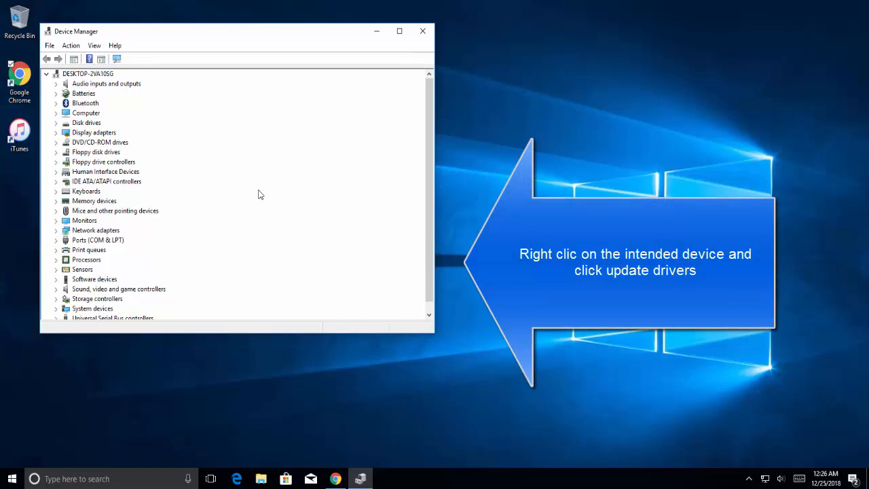
mouse_move(131, 214)
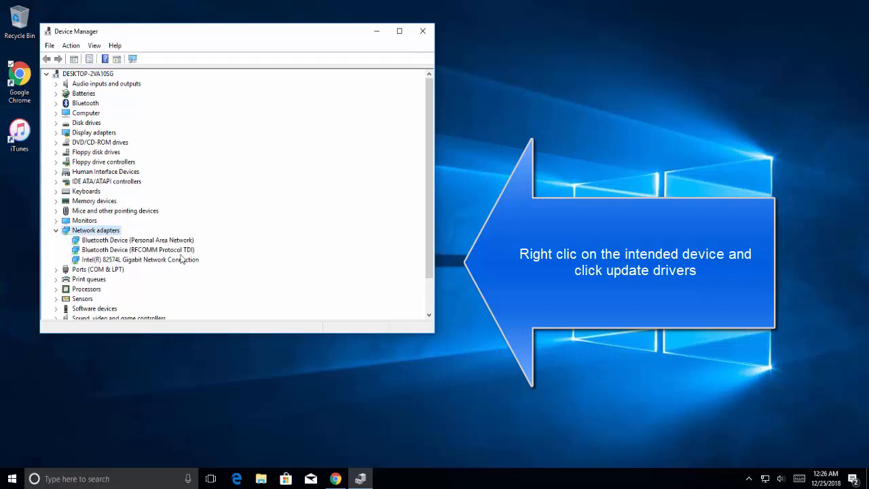
Open Update driver for the Intel network adapter, then close Device Manager
right_click(139, 259)
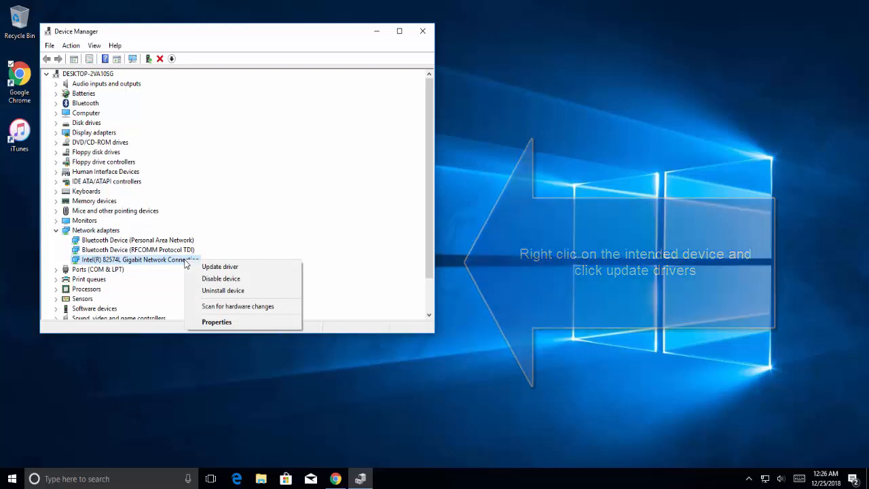
mouse_move(220, 266)
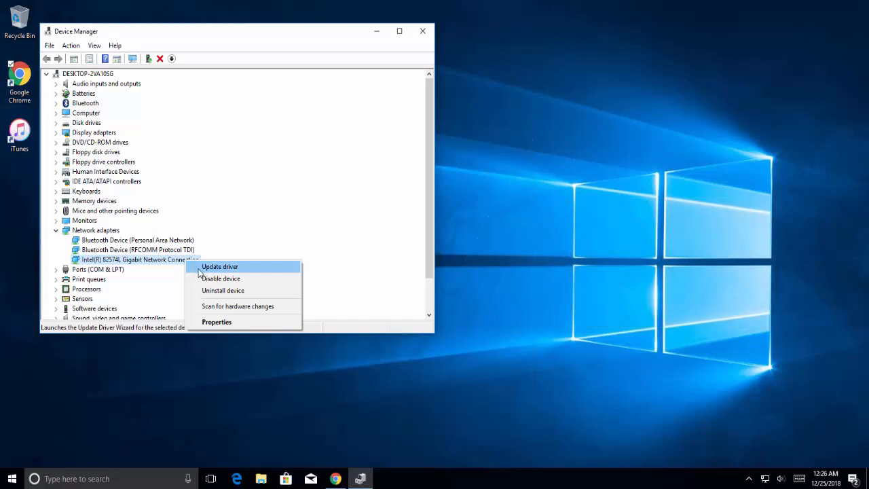
left_click(219, 266)
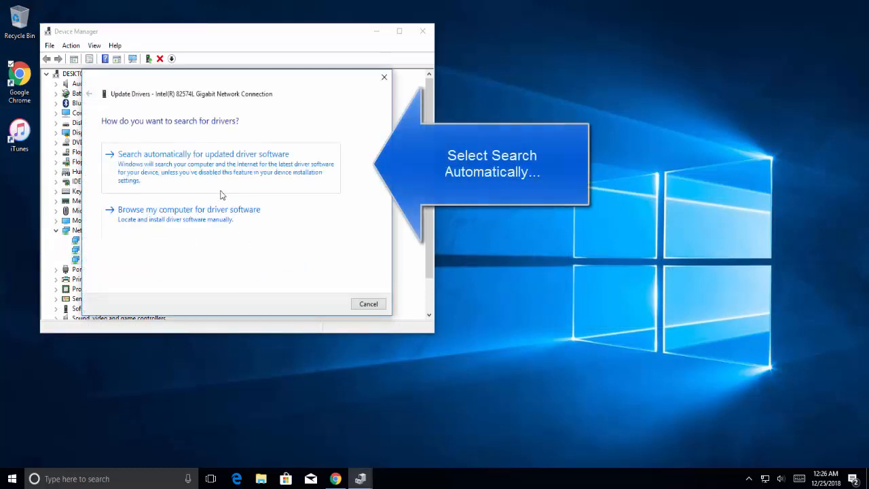
mouse_move(163, 154)
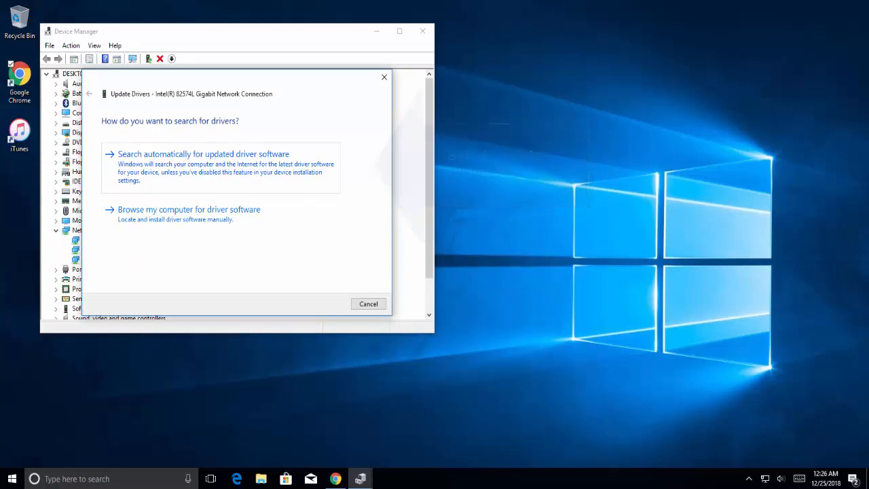
mouse_move(251, 190)
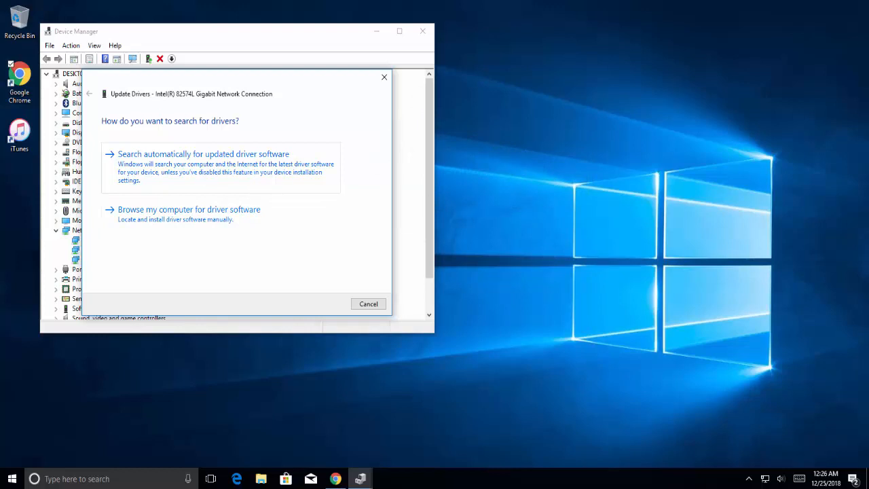
mouse_move(372, 292)
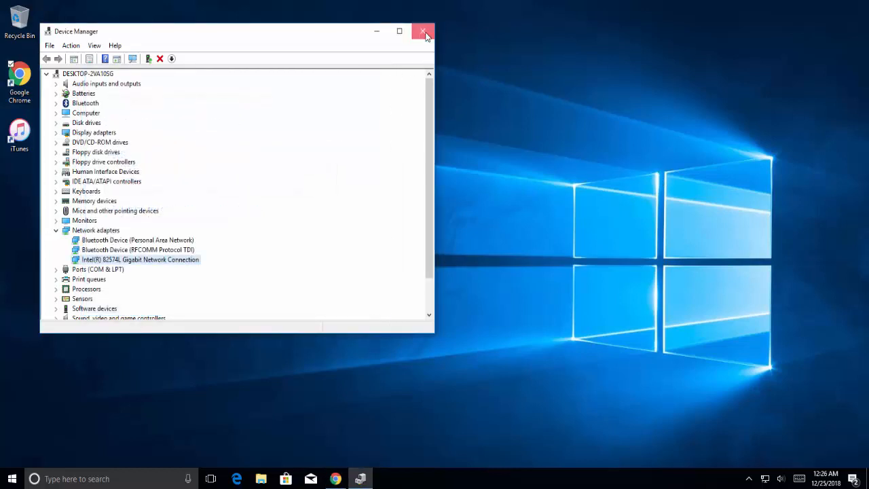
left_click(420, 31)
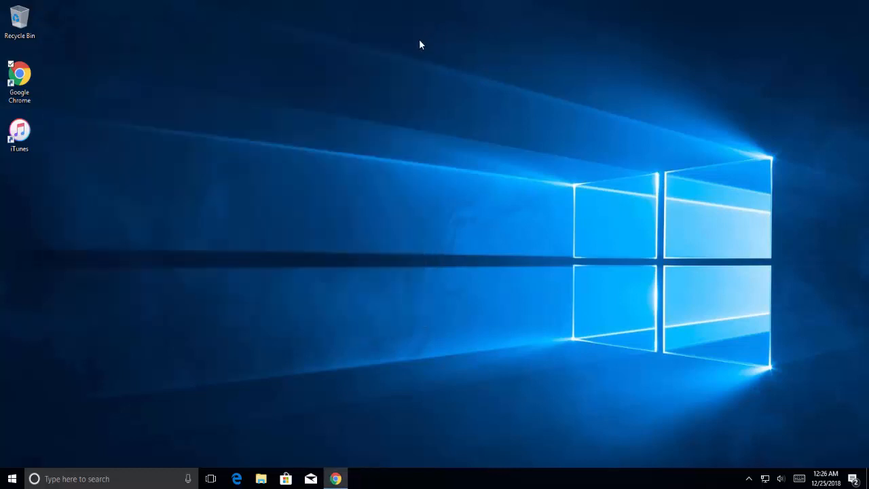
mouse_move(421, 36)
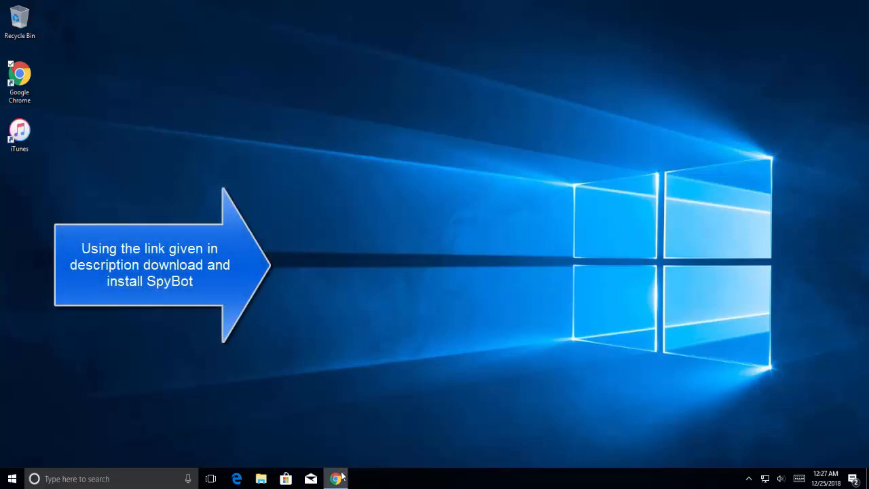
Switch to Chrome and scroll through the Spybot edition comparison and prices
left_click(334, 476)
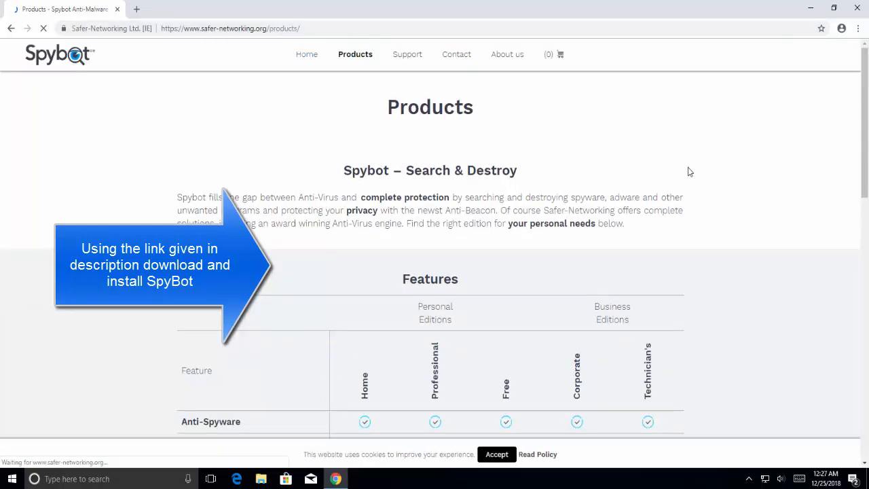
scroll("down", 3)
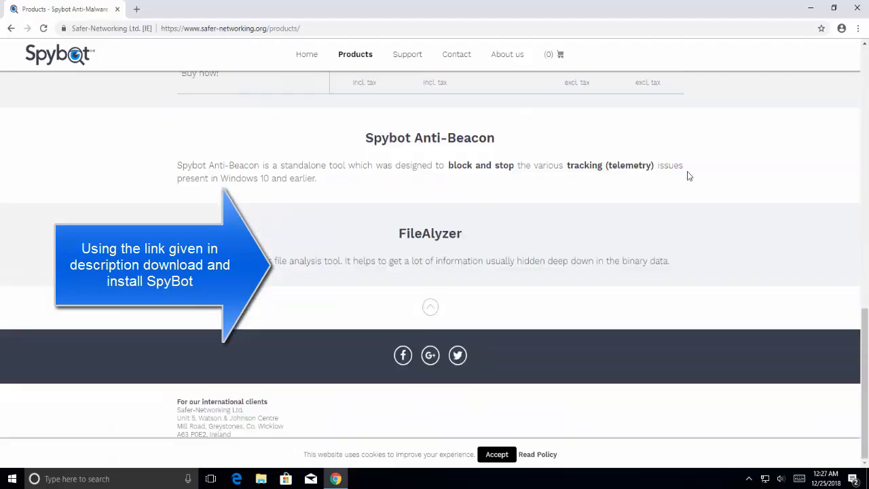
scroll("up", 3)
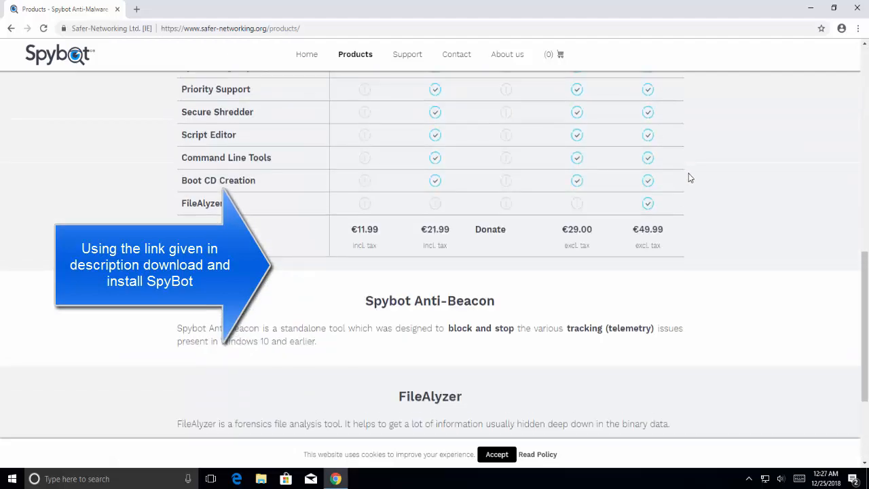
scroll("up", 3)
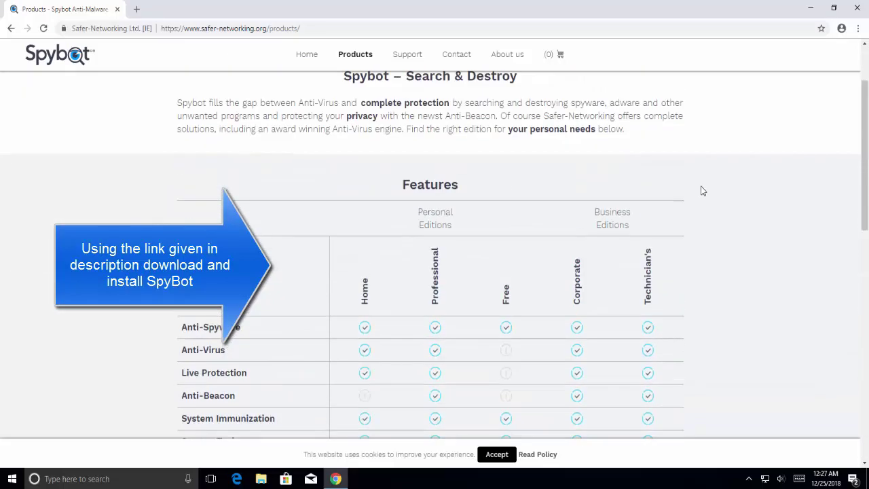
mouse_move(710, 178)
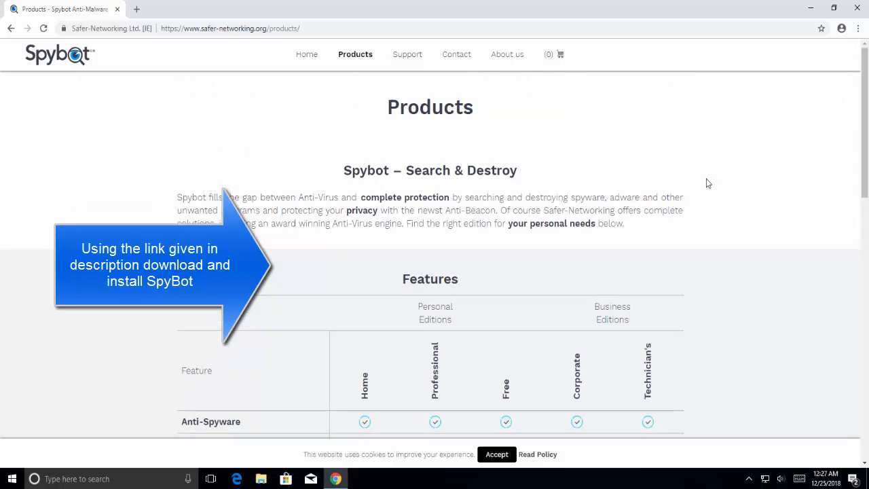
scroll("down", 3)
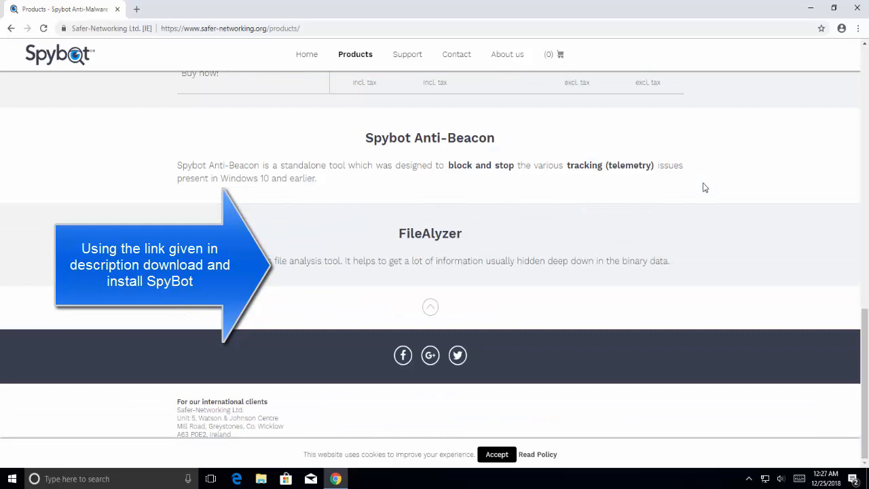
mouse_move(137, 9)
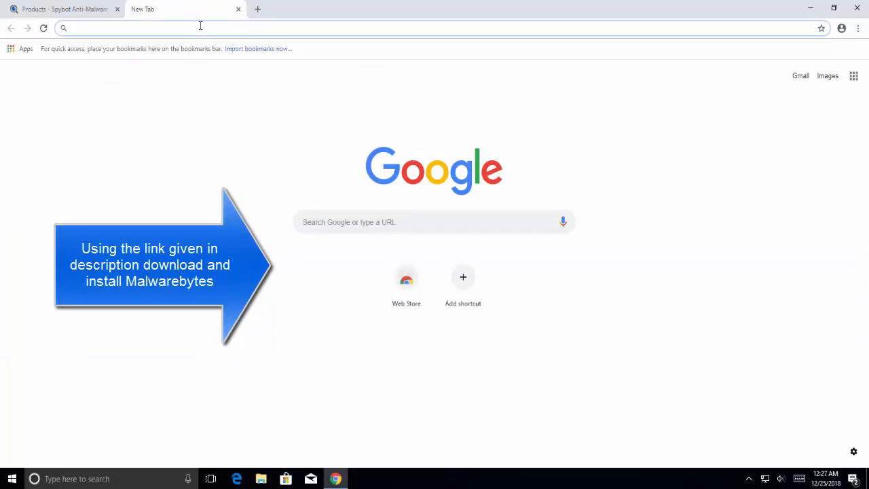
type("https://appuals.com/mwb/download")
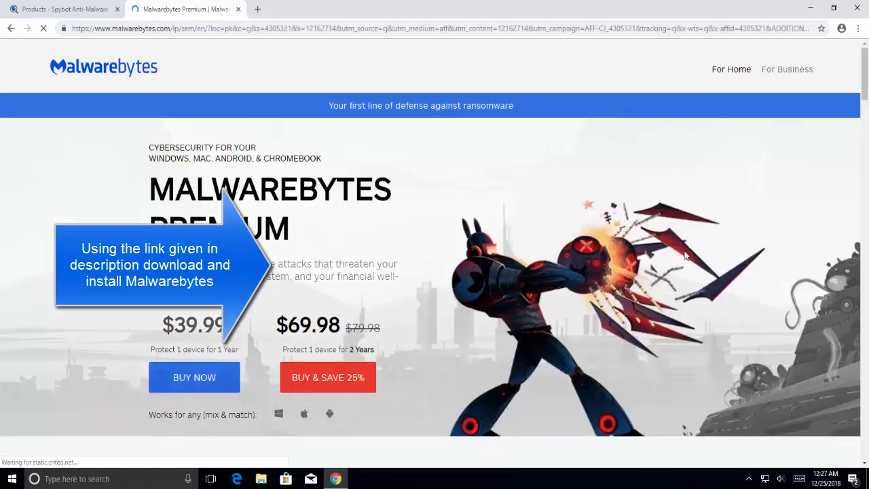
scroll("down", 3)
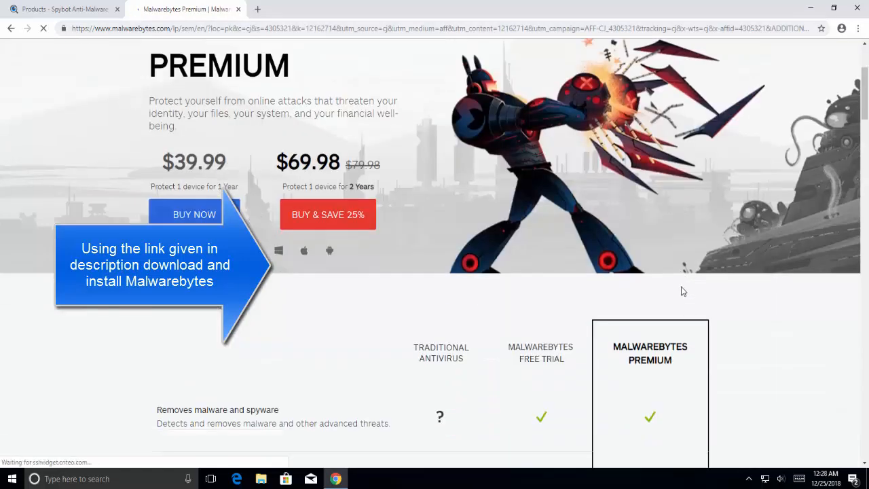
scroll("down", 3)
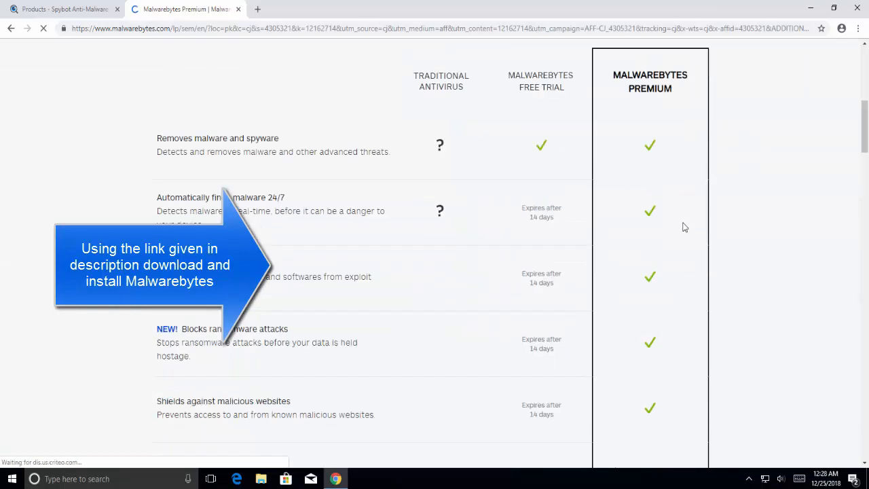
scroll("down", 3)
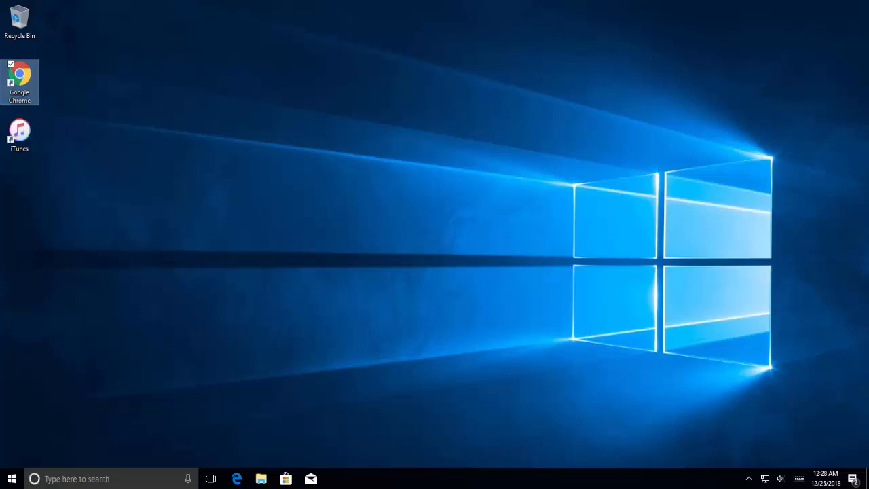
mouse_move(864, 267)
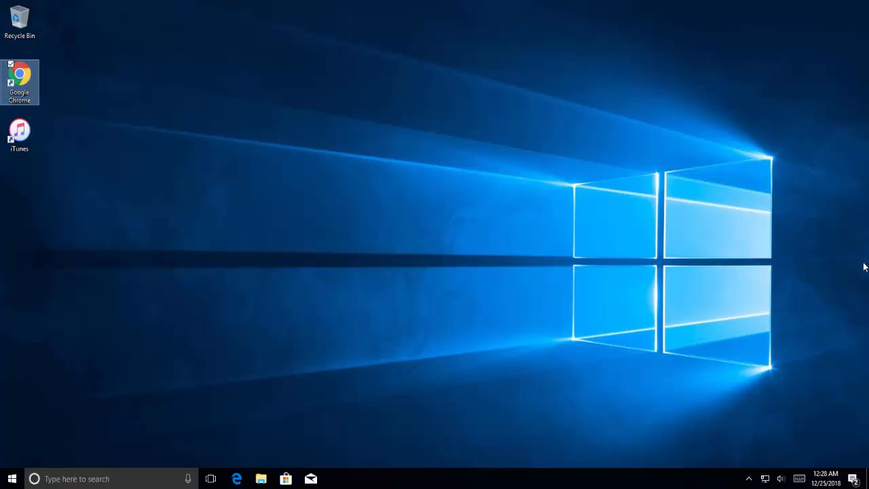
mouse_move(638, 264)
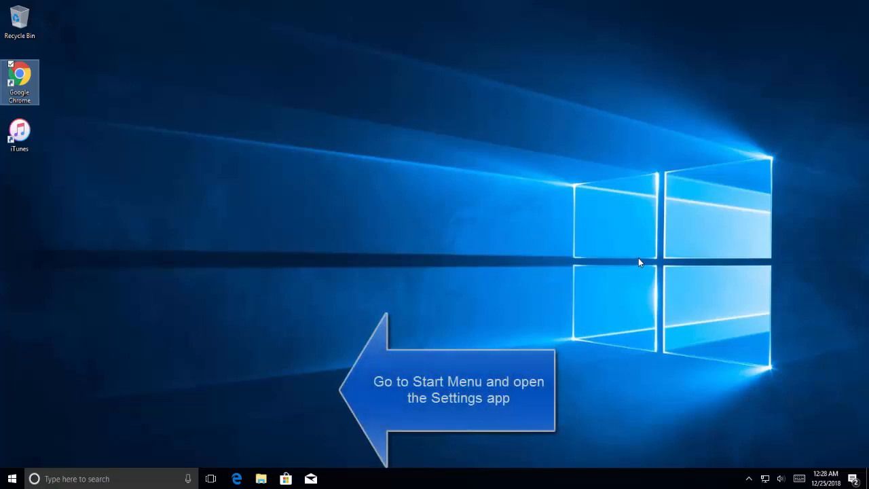
Launch the Settings app from the Start menu
left_click(8, 479)
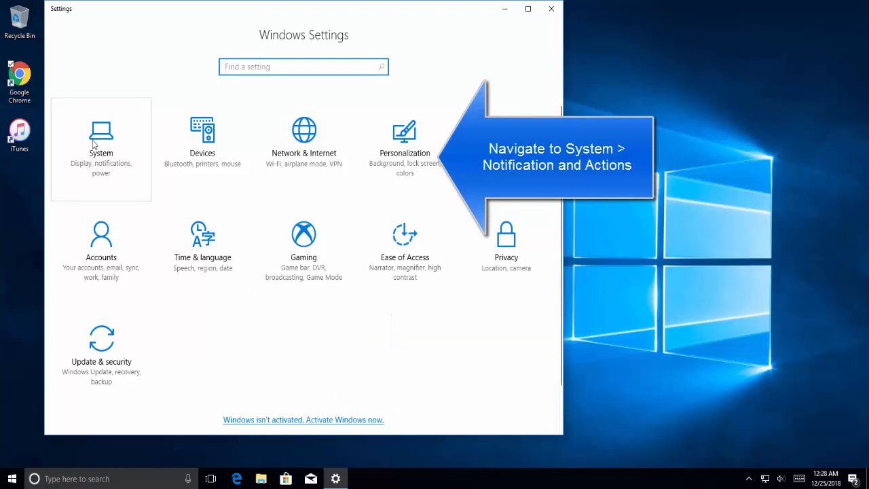
Switch off 'Get tips, tricks, and suggestions' in System > Notifications & actions, then close Settings
left_click(100, 143)
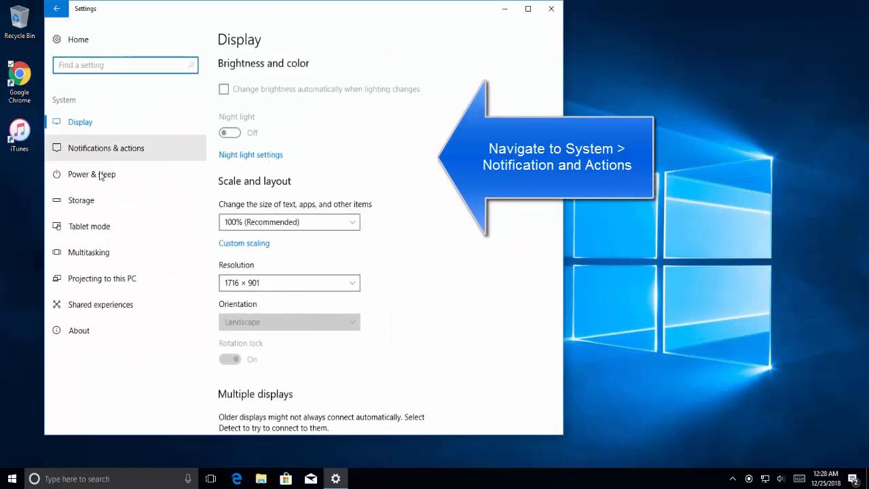
left_click(106, 148)
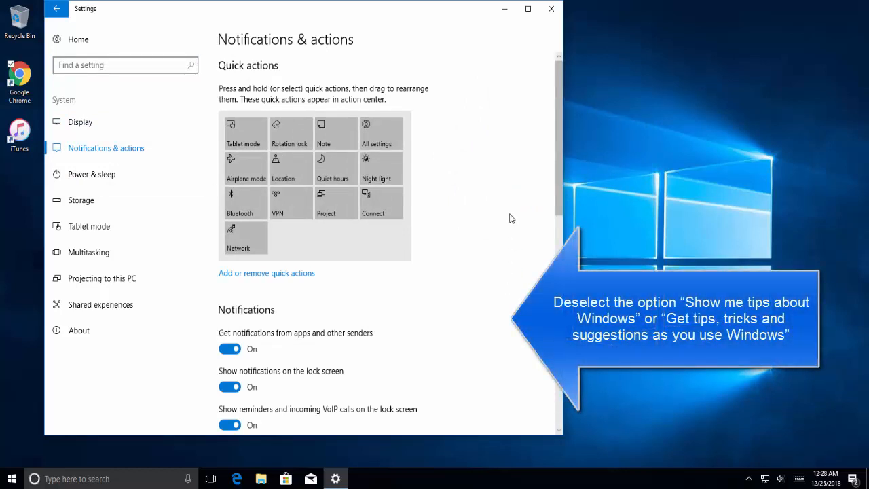
scroll("down", 3)
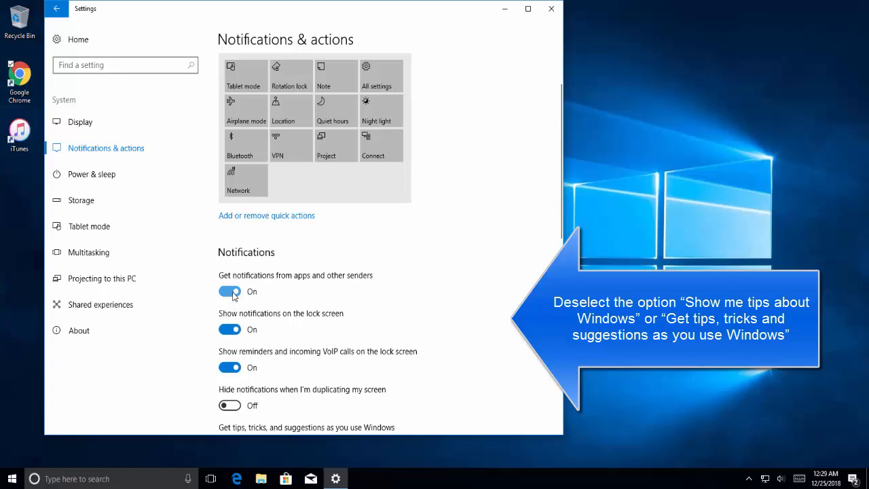
mouse_move(334, 325)
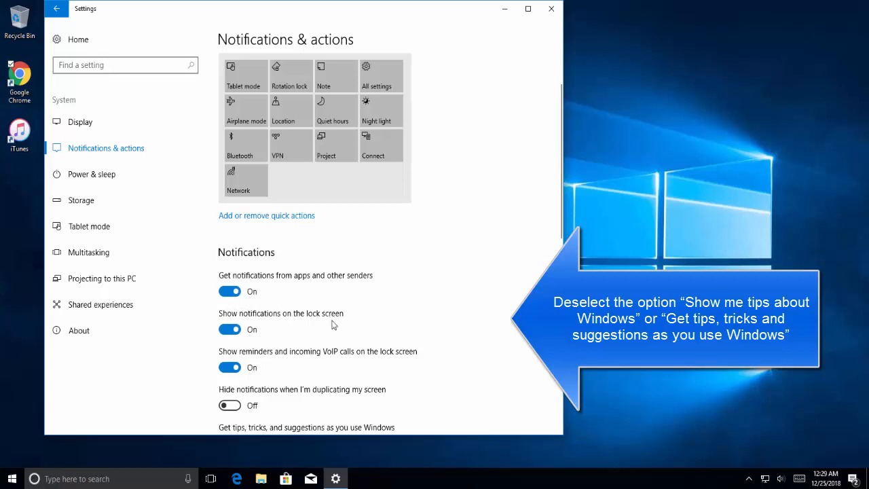
mouse_move(431, 399)
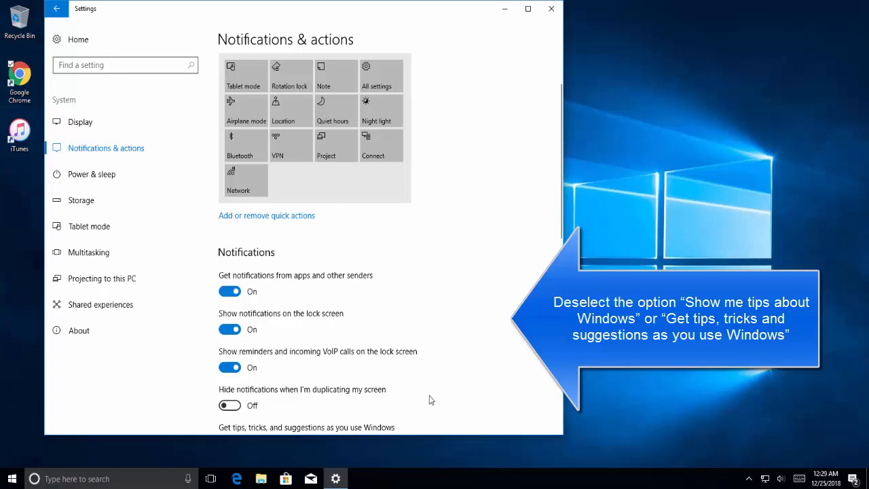
scroll("down", 3)
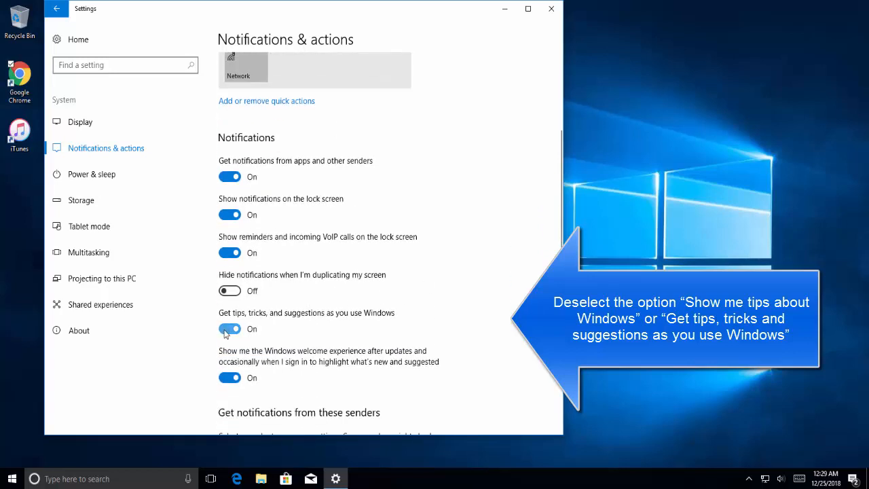
left_click(229, 328)
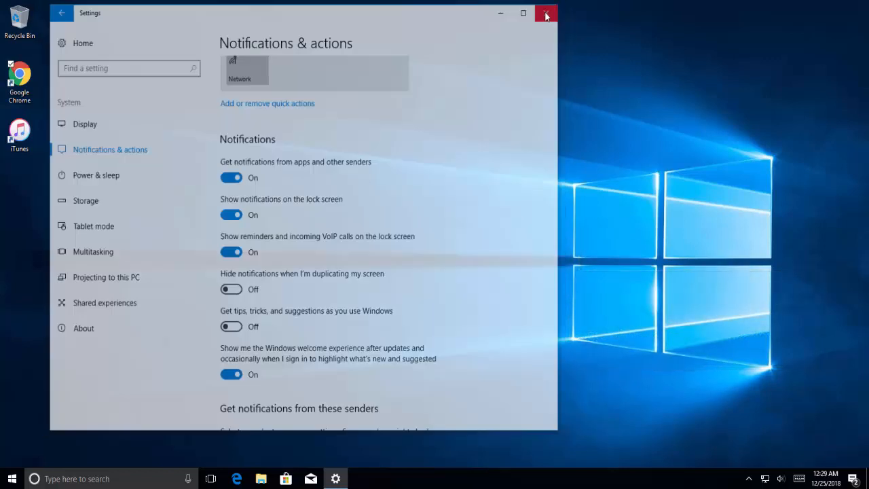
left_click(545, 14)
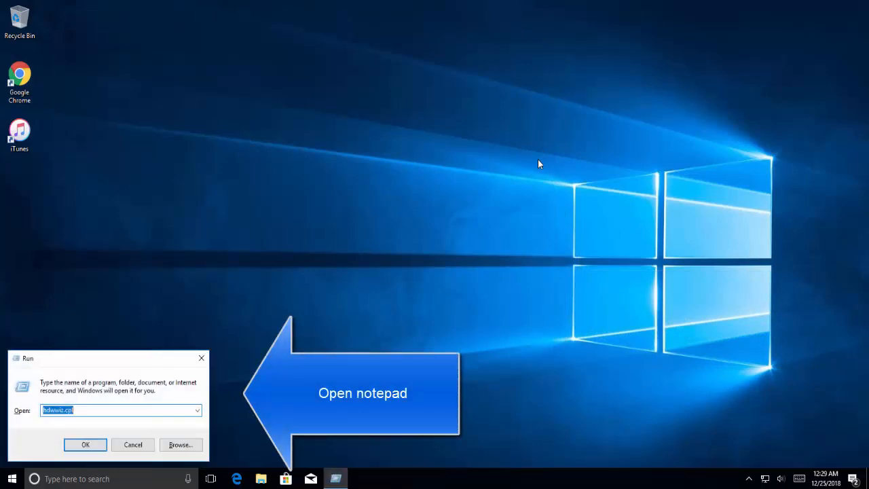
Run notepad from the Run dialog to get a blank document
left_click(85, 444)
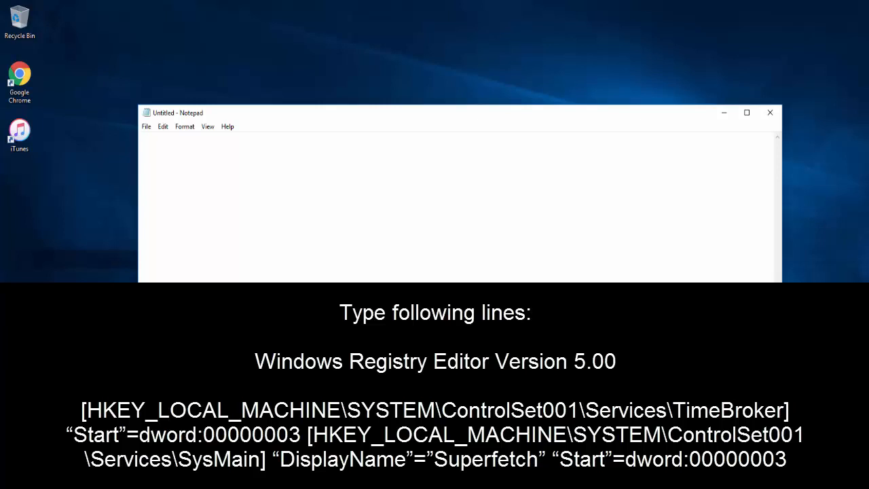
Type the 'Windows Registry Editor Version 5.00' script, enable Word Wrap, and begin Save As
type("Windows Registry Editor Version 5.00")
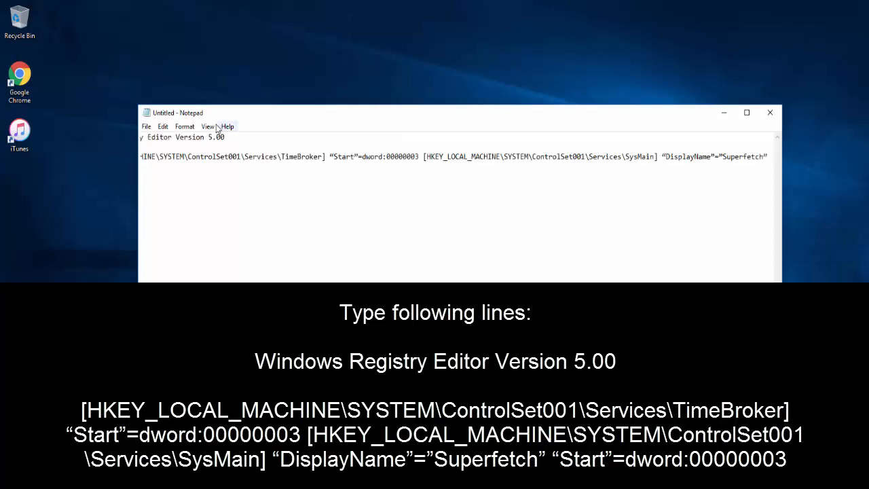
left_click(184, 126)
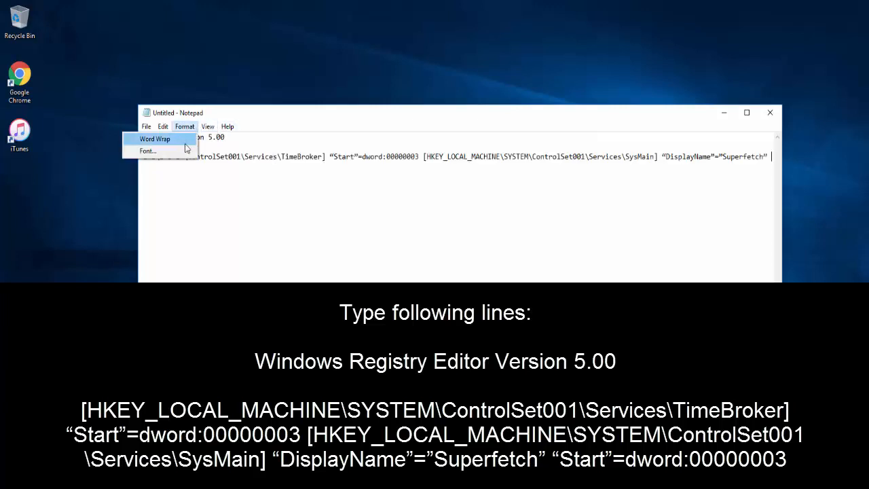
left_click(155, 139)
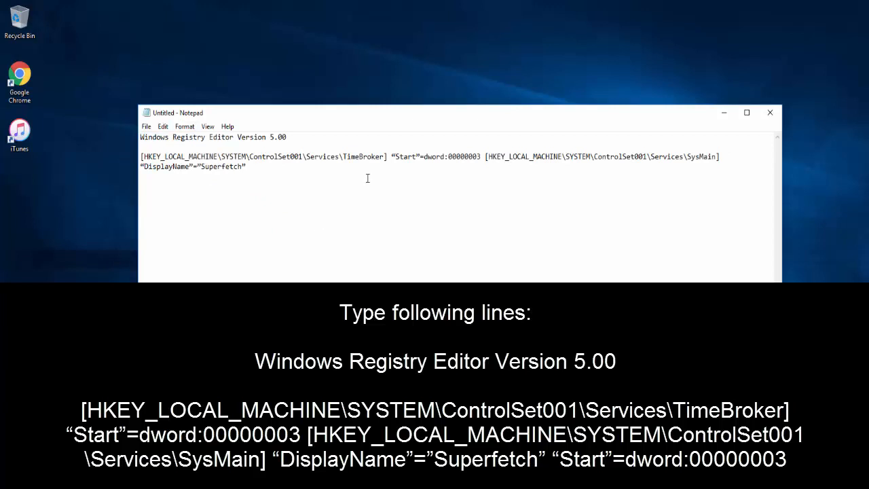
left_click(146, 126)
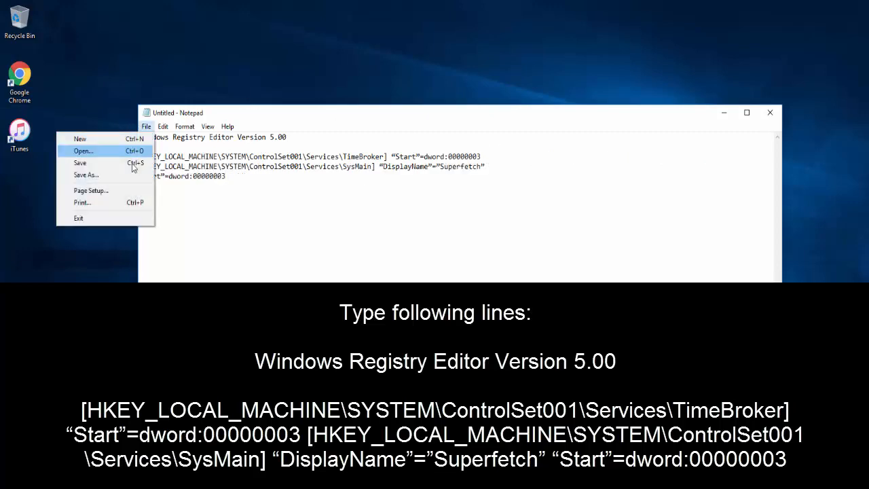
left_click(86, 174)
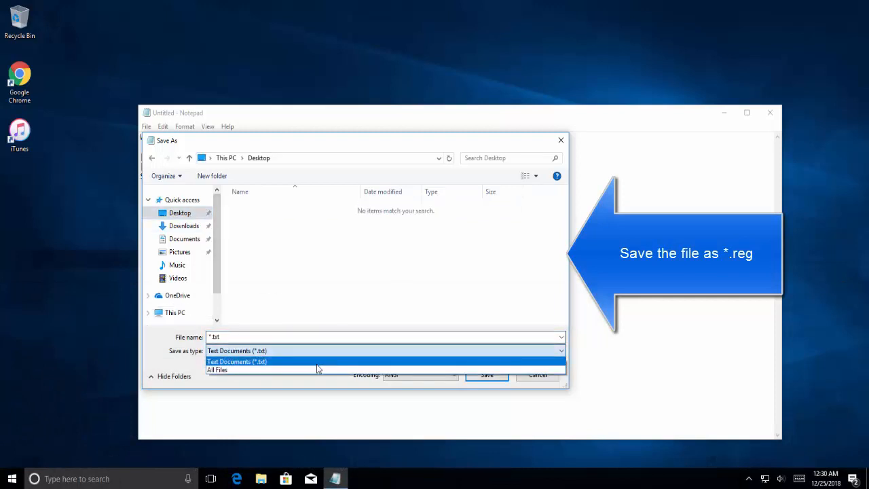
Save the Notepad script to the Desktop as rtb.reg with All Files type
left_click(217, 370)
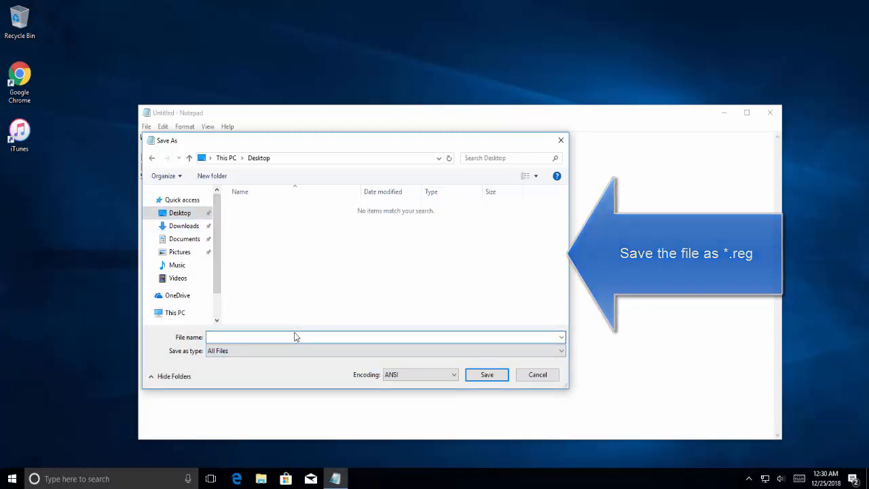
type("rtb")
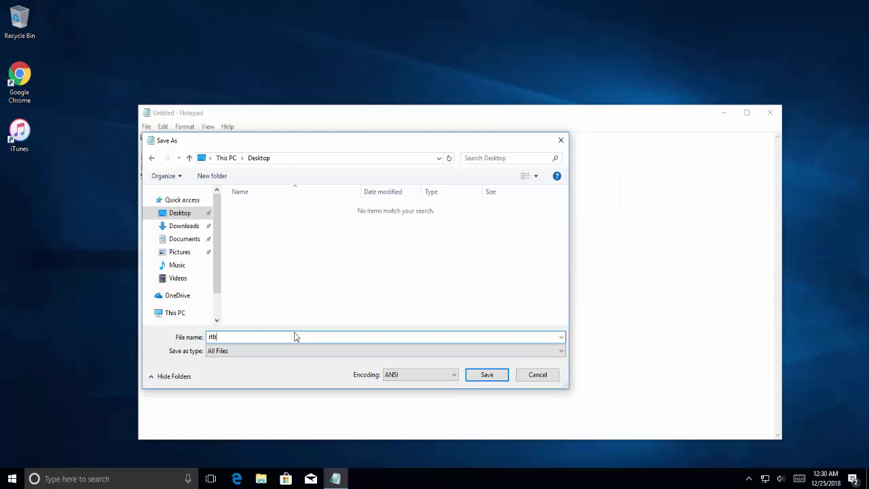
type(".reg")
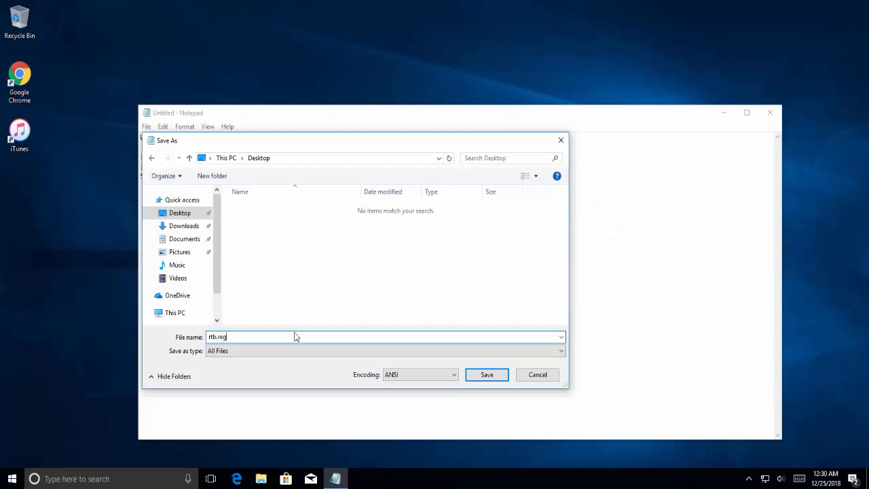
left_click(486, 374)
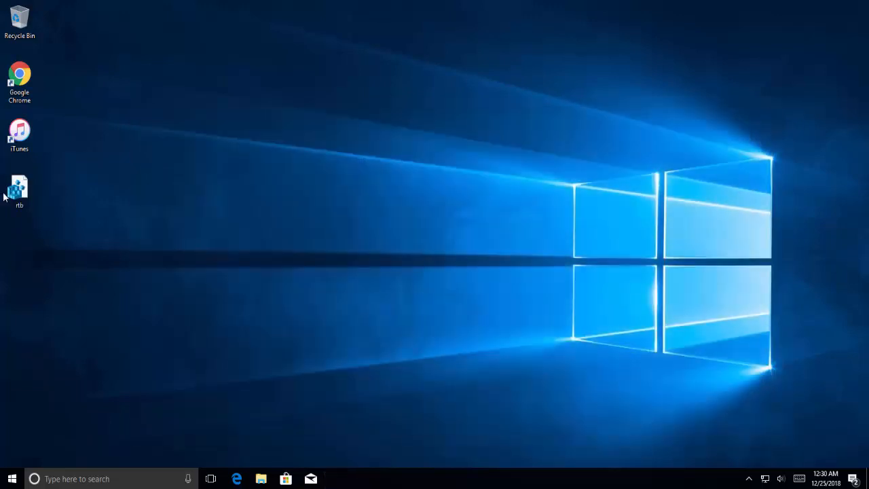
Open rtb.reg from the desktop to bring up the Registry Editor UAC prompt
right_click(19, 189)
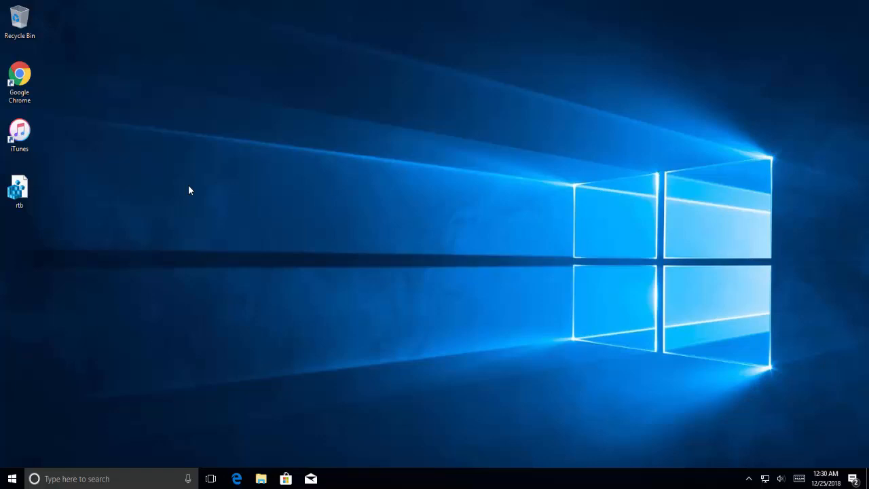
right_click(11, 479)
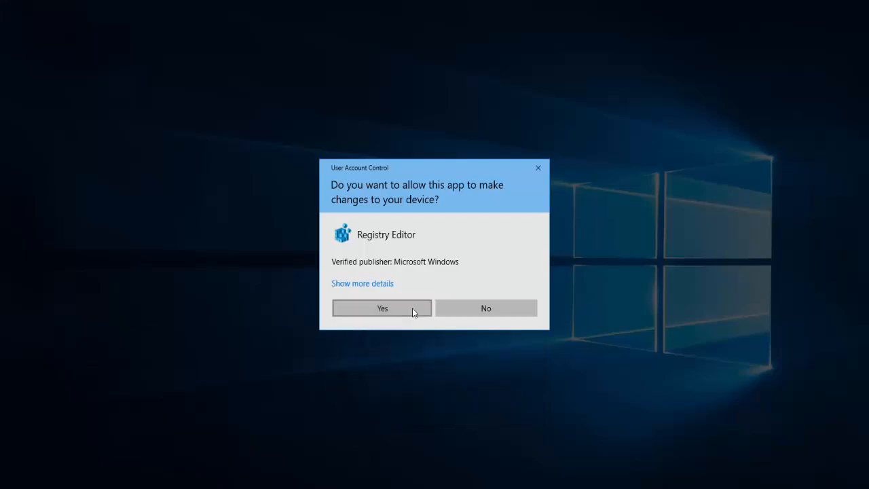
Approve the UAC prompt and open File > Export in Registry Editor
left_click(381, 307)
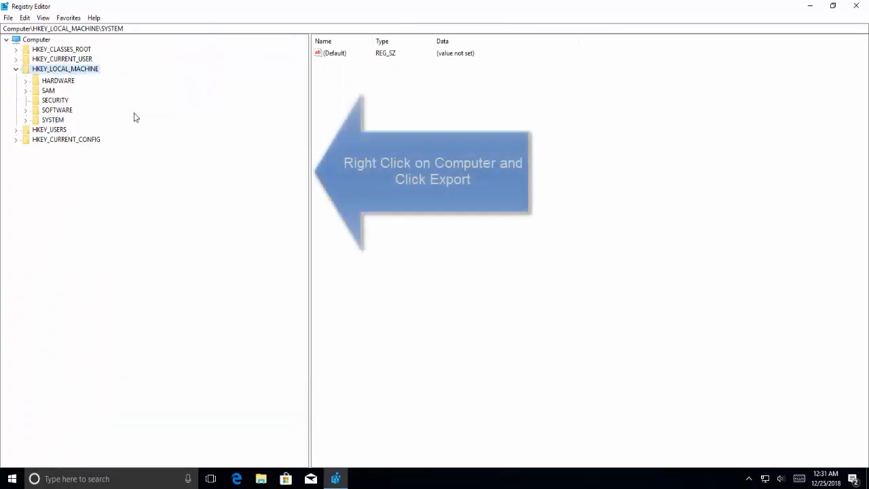
left_click(9, 17)
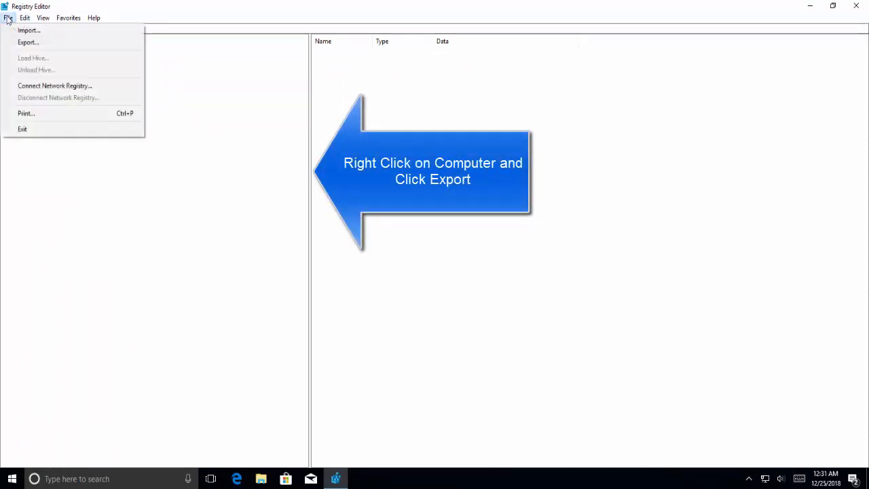
mouse_move(31, 43)
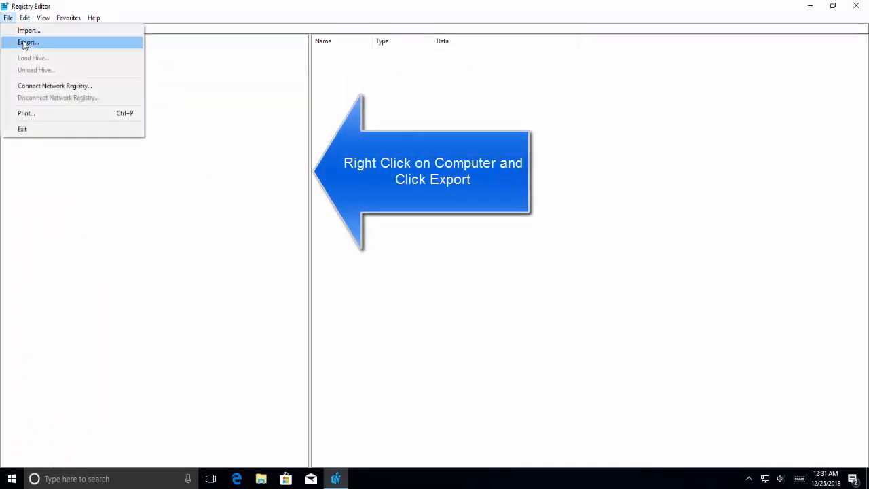
left_click(30, 43)
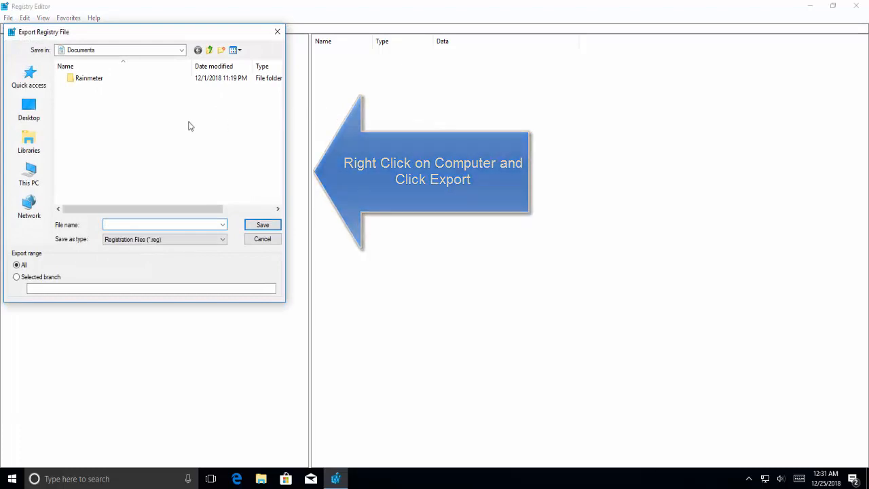
Type 'dasd', cancel the Export Registry File dialog, and close Registry Editor
type("dasd")
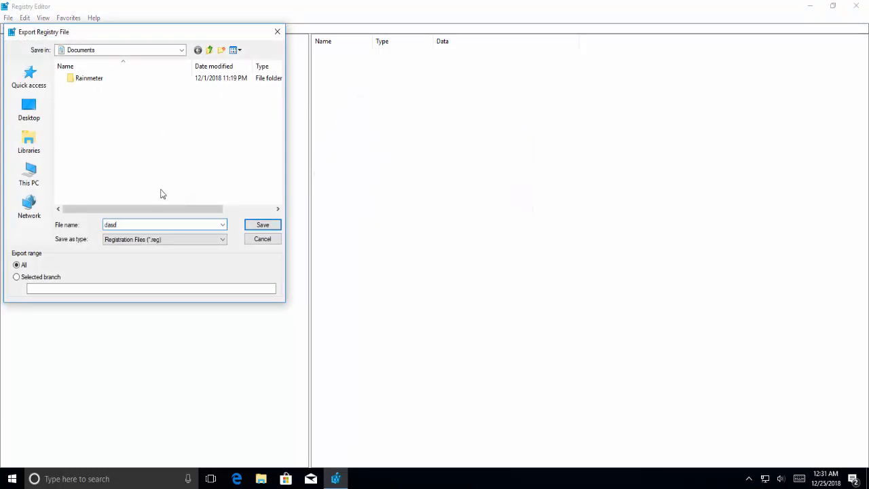
mouse_move(275, 239)
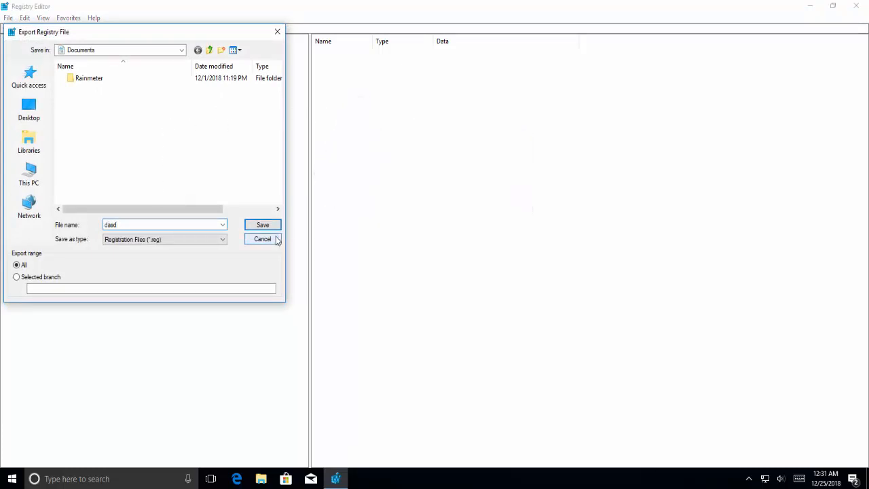
left_click(262, 238)
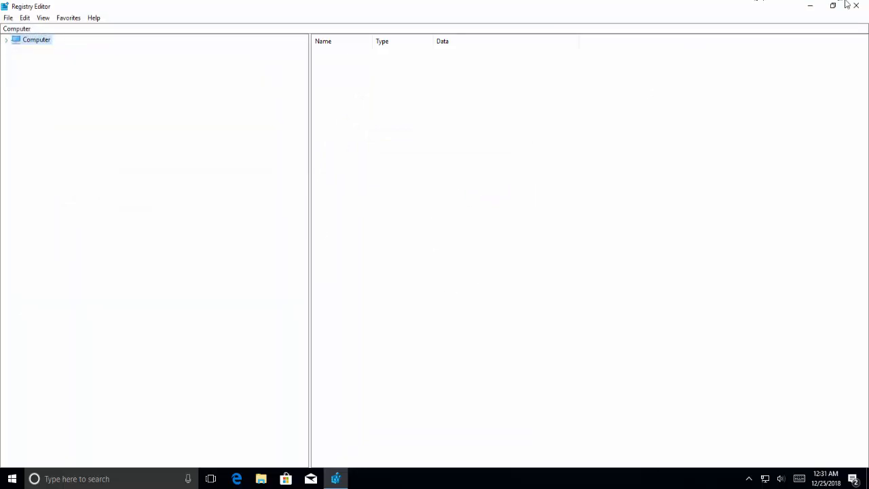
left_click(860, 5)
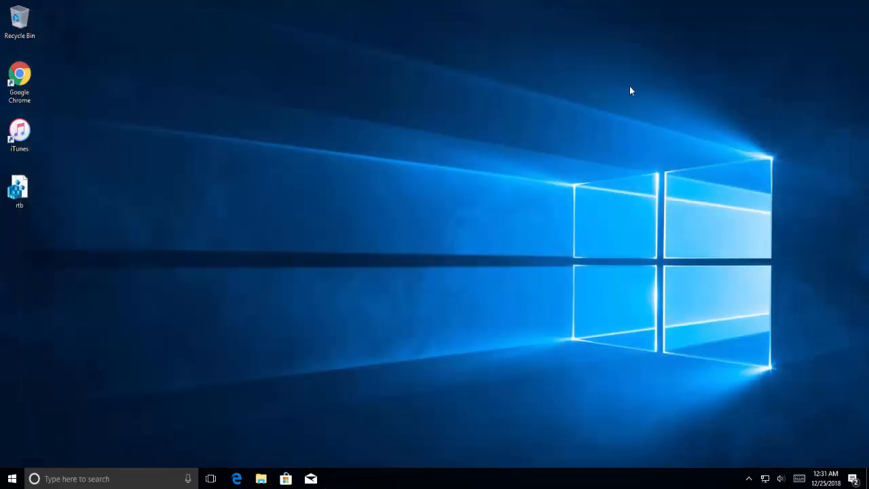